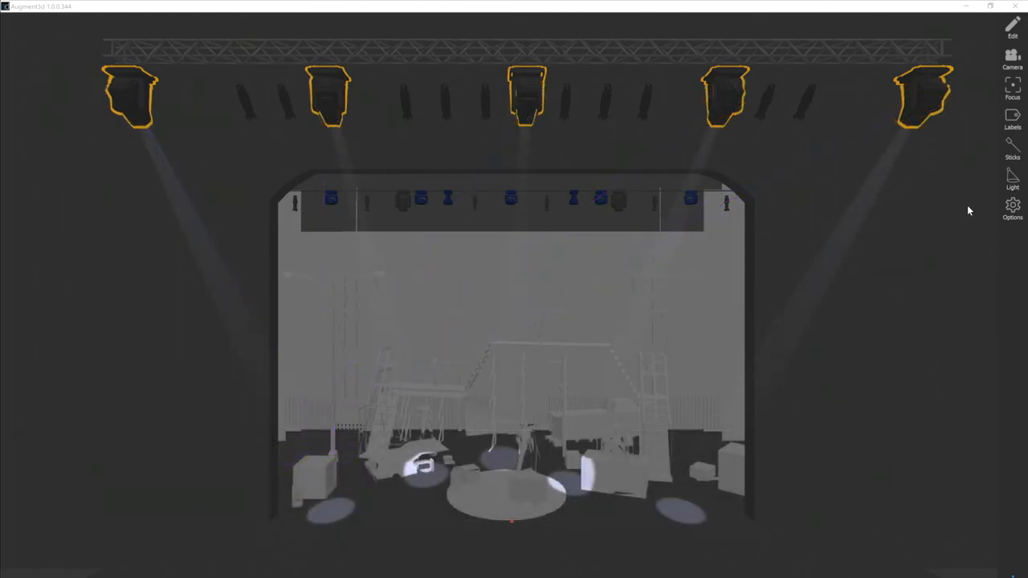
- Preview stick beams in All and Movers modes, toggling each back off
click(1013, 149)
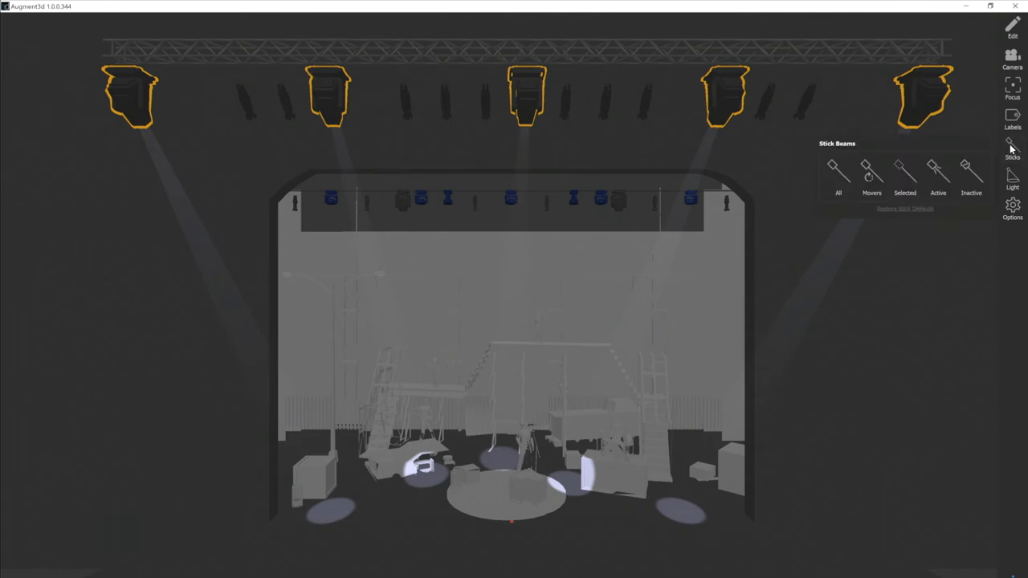
click(837, 171)
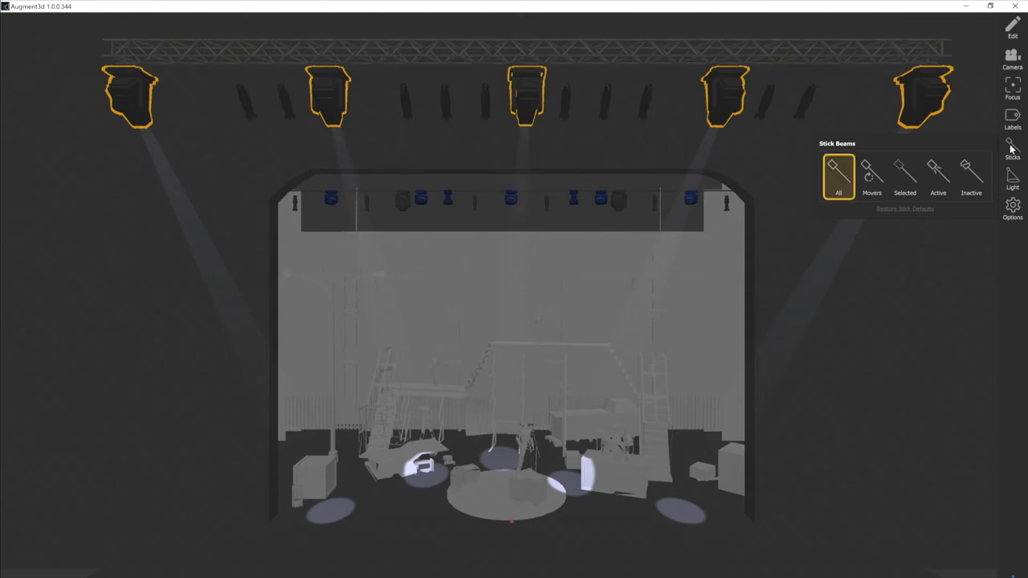
click(839, 171)
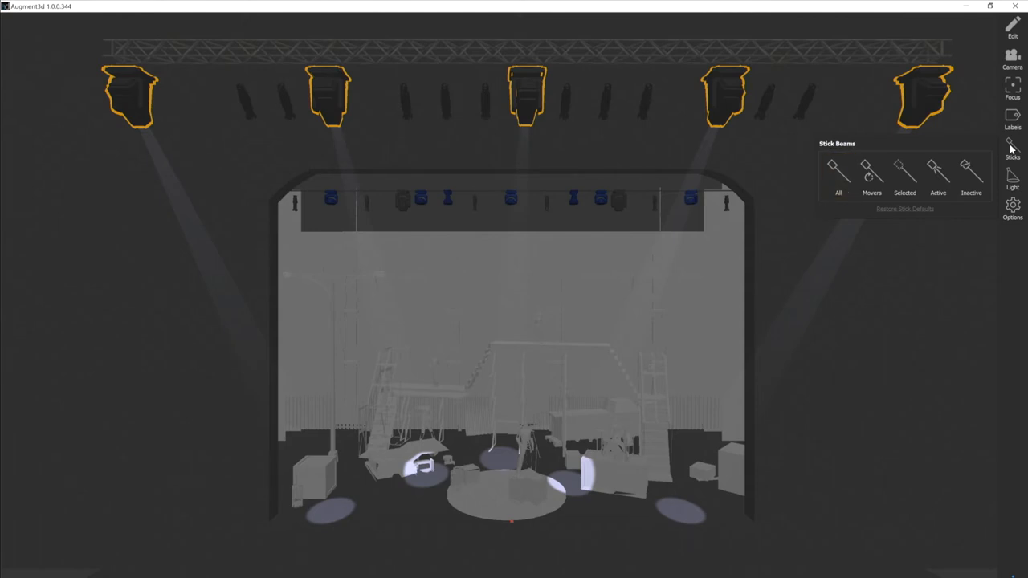
click(872, 171)
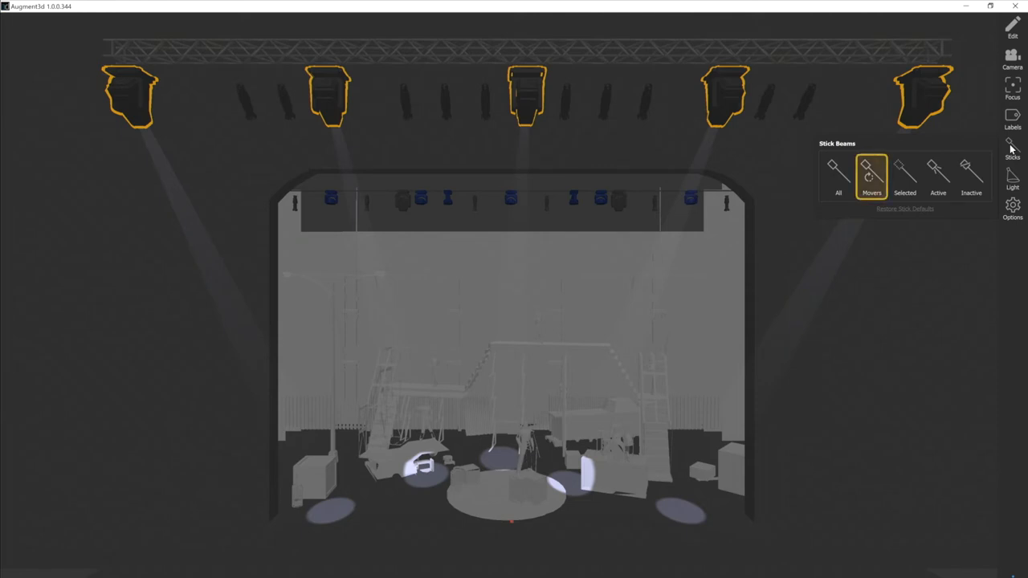
click(939, 172)
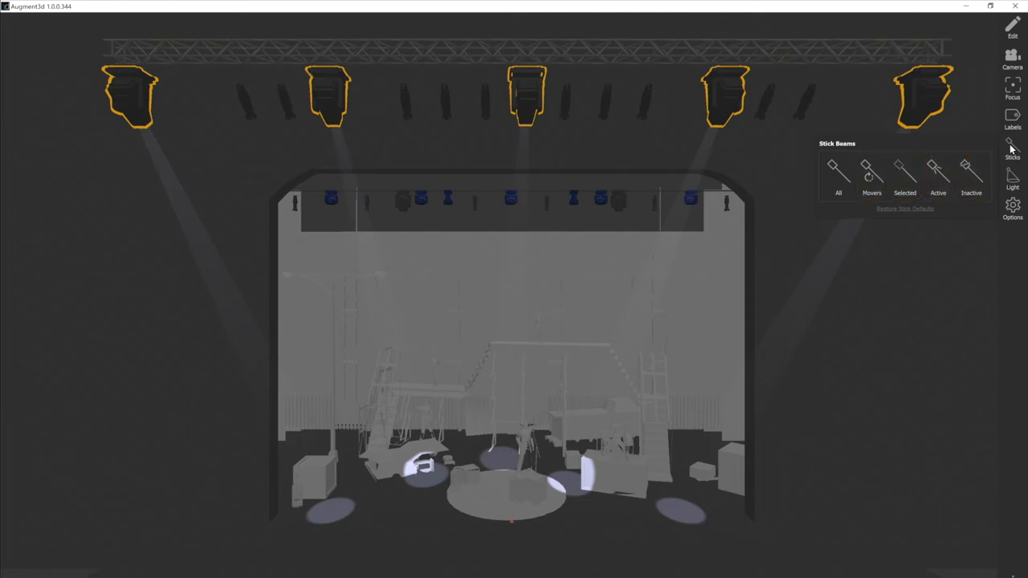
- Enable stick beams for the selected movers and focus all five on the downstage-left spot
click(905, 171)
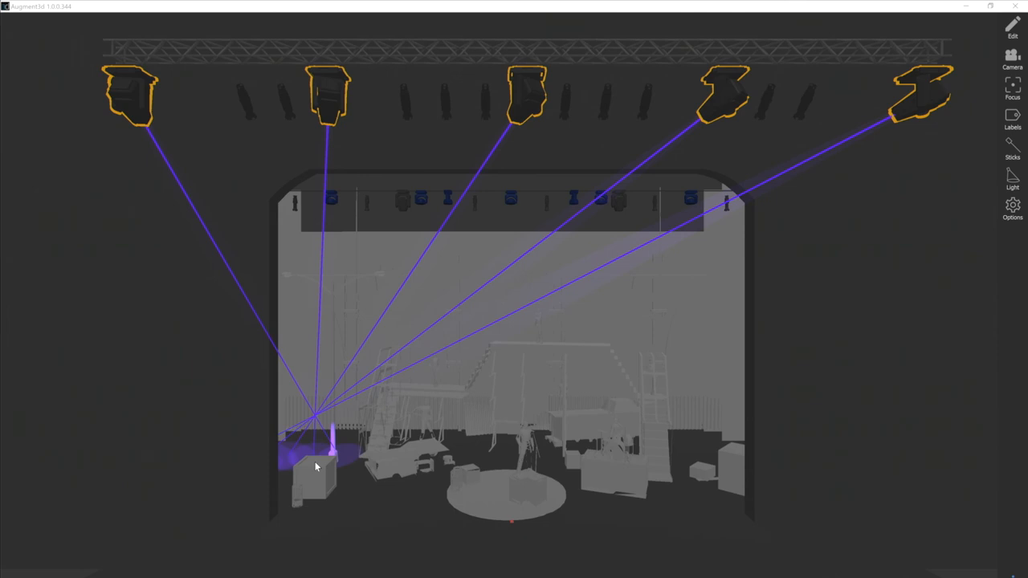
click(1012, 148)
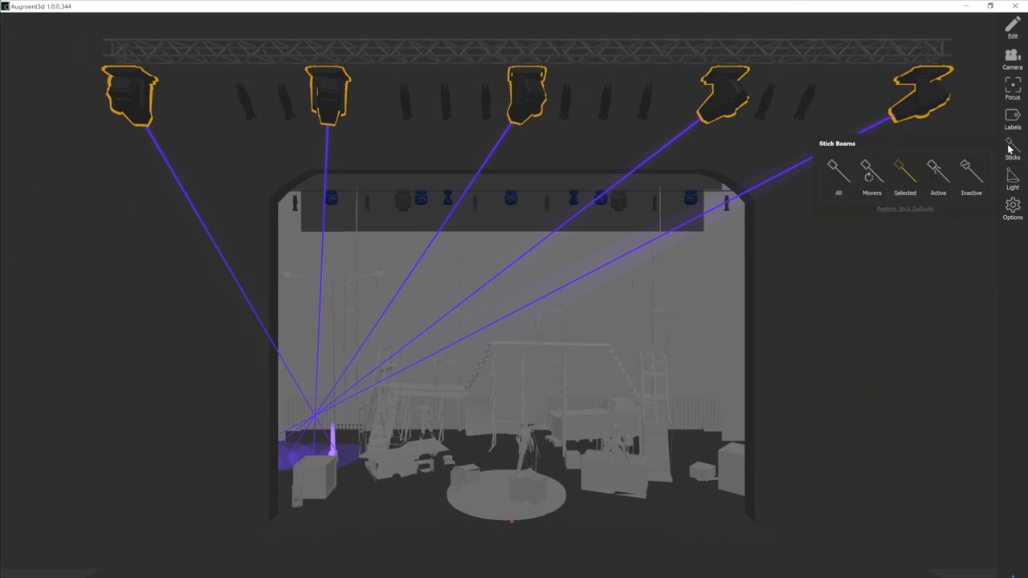
- Disable Selected stick beam mode so the five movers show only soft beams
click(905, 170)
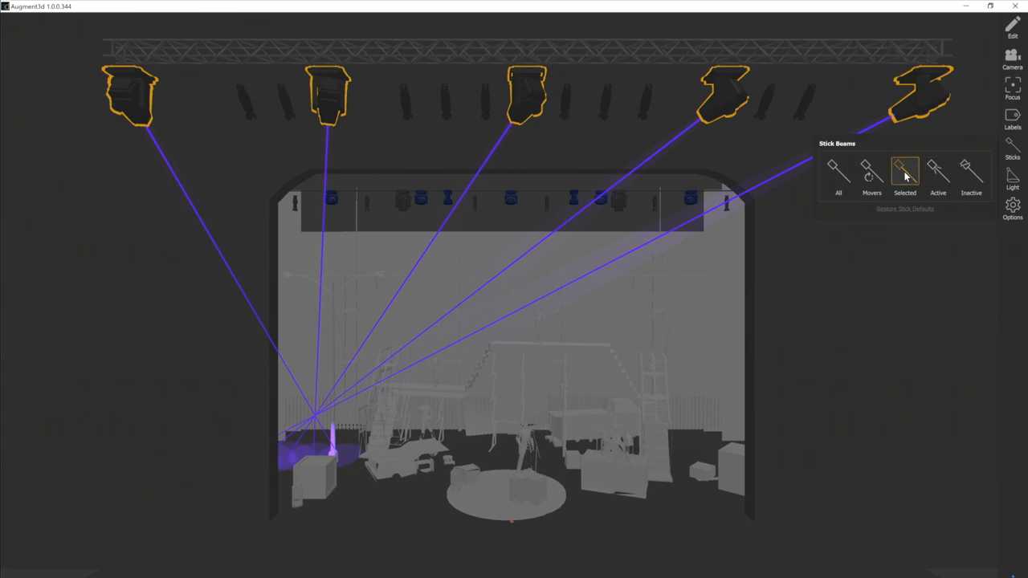
click(905, 171)
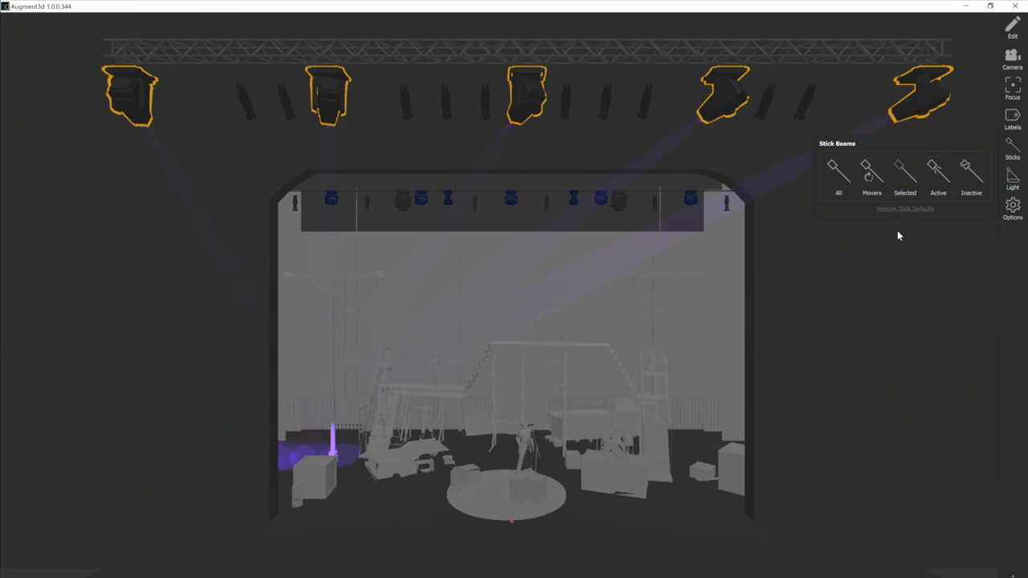